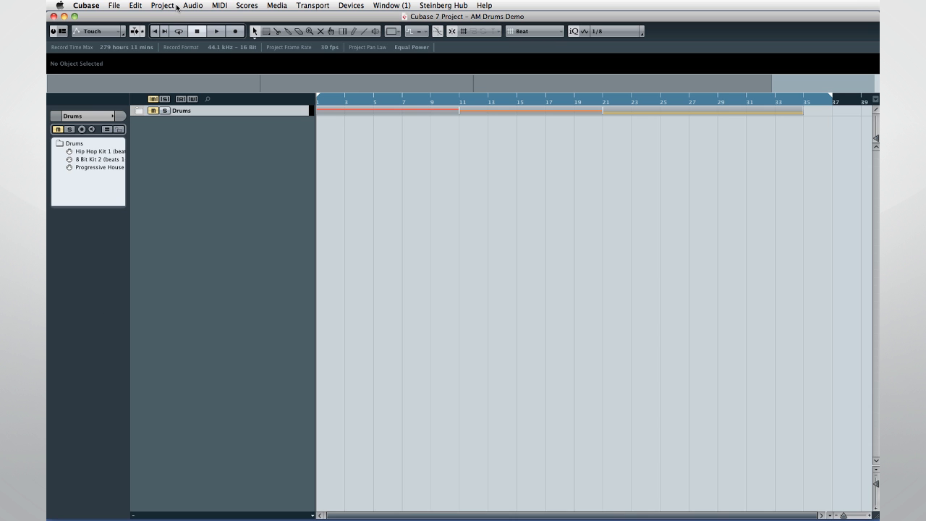
Add an instrument track with Groove Agent ONE via Project > Add Track > Instrument.
click(162, 6)
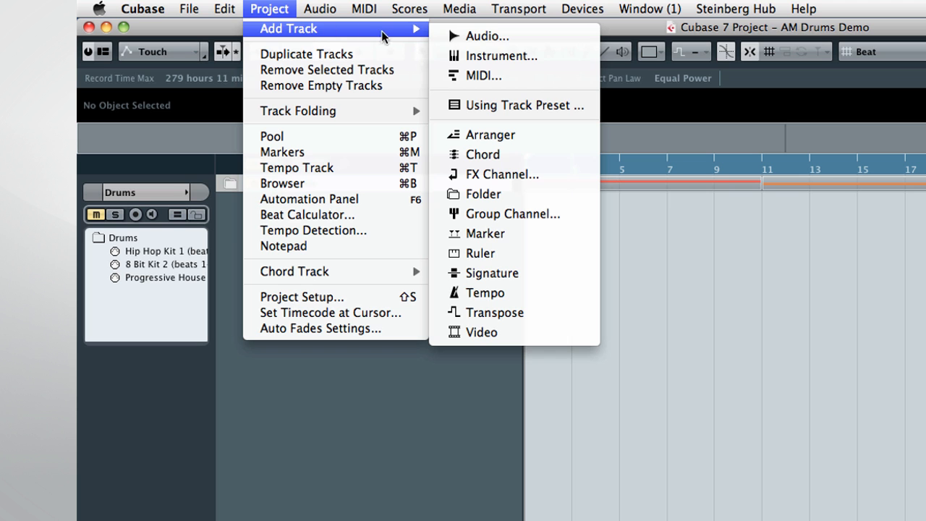
click(501, 55)
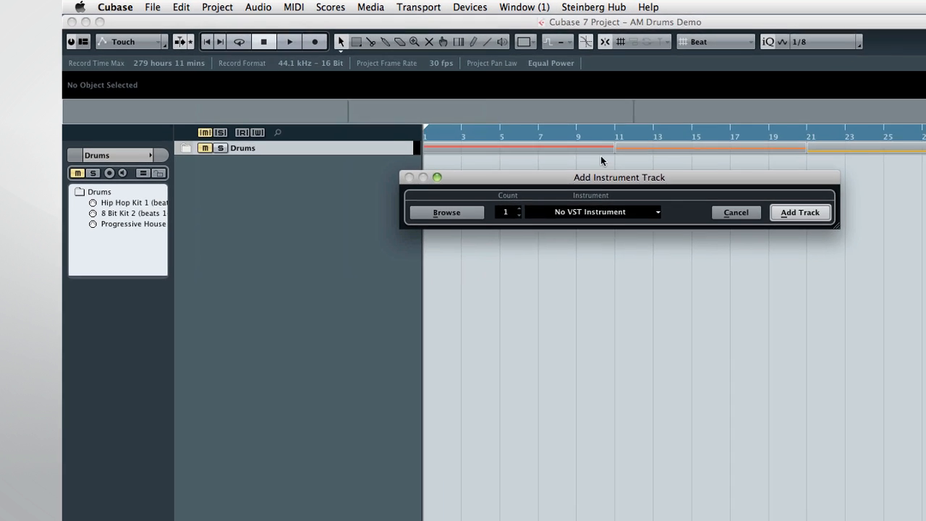
click(593, 211)
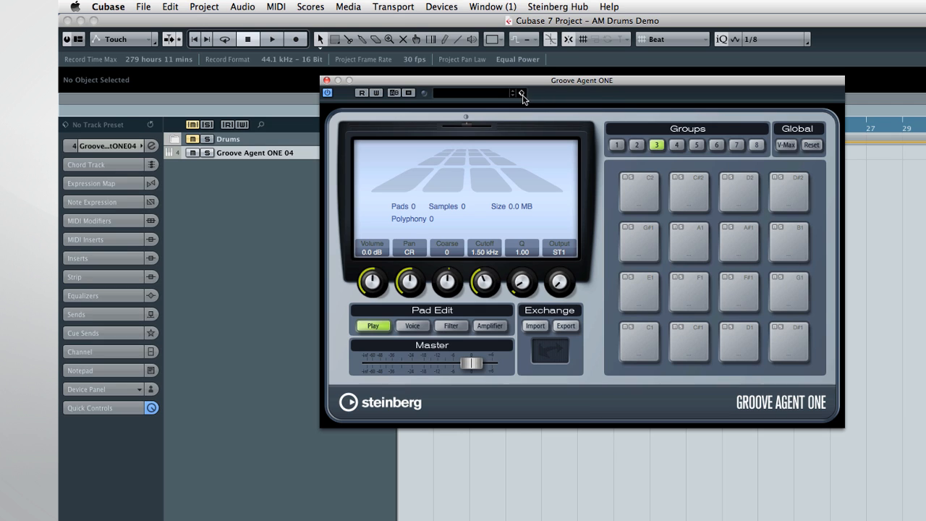
Browse Groove Agent ONE presets and filter to the Allen Morgan Signature Drums kits.
click(521, 92)
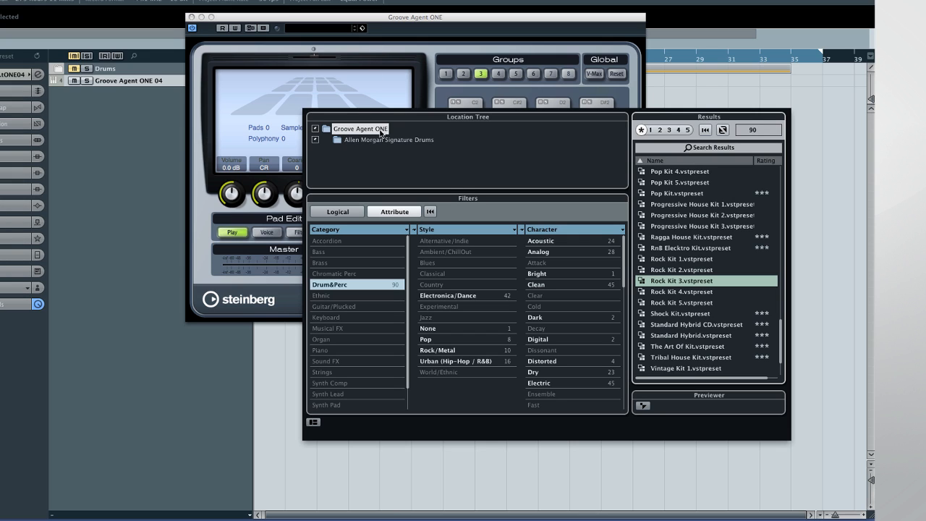
mouse_move(397, 133)
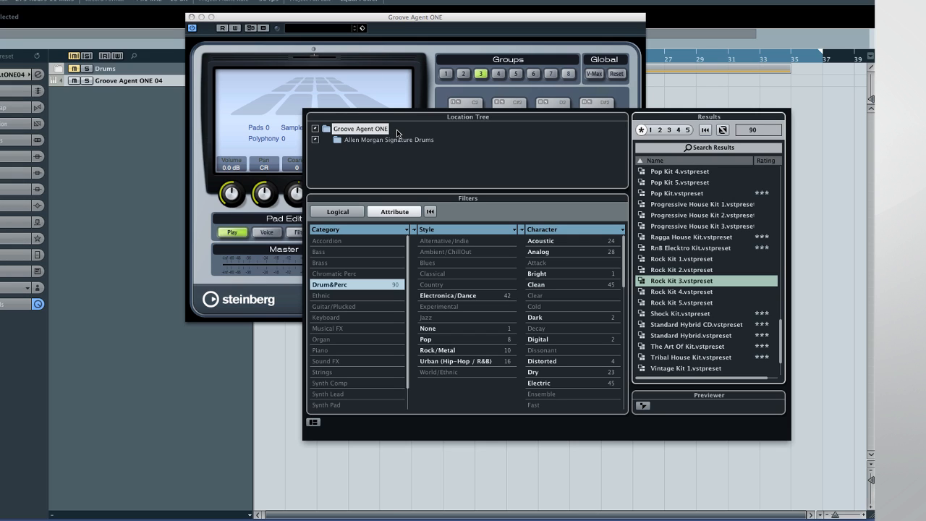
mouse_move(350, 149)
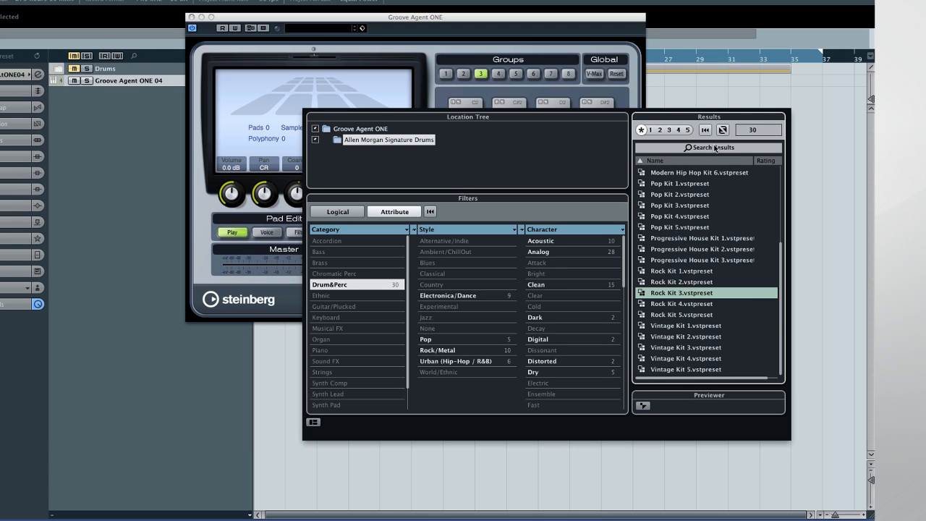
mouse_move(756, 138)
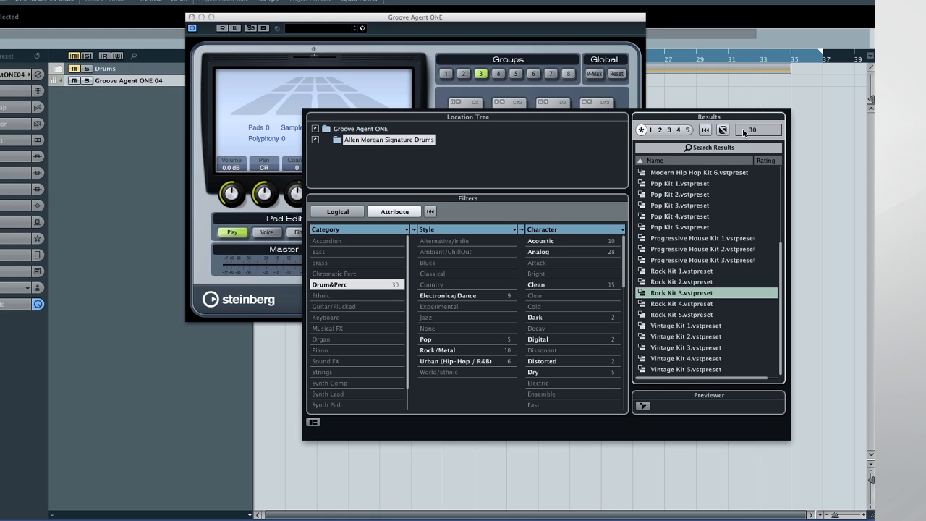
click(706, 131)
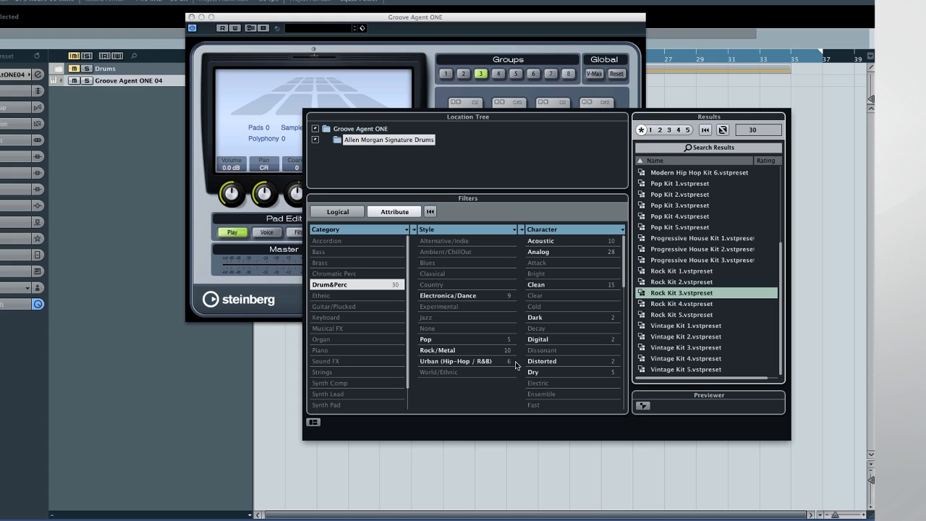
mouse_move(515, 368)
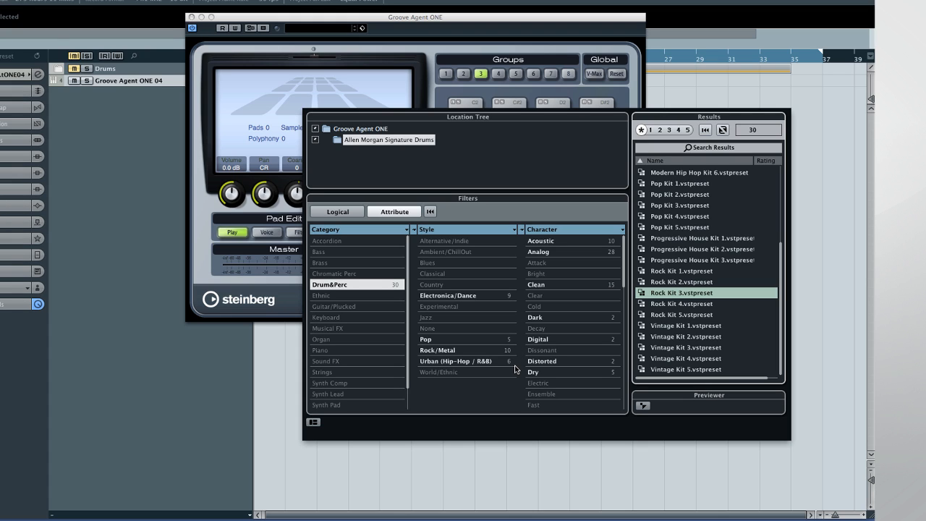
mouse_move(585, 263)
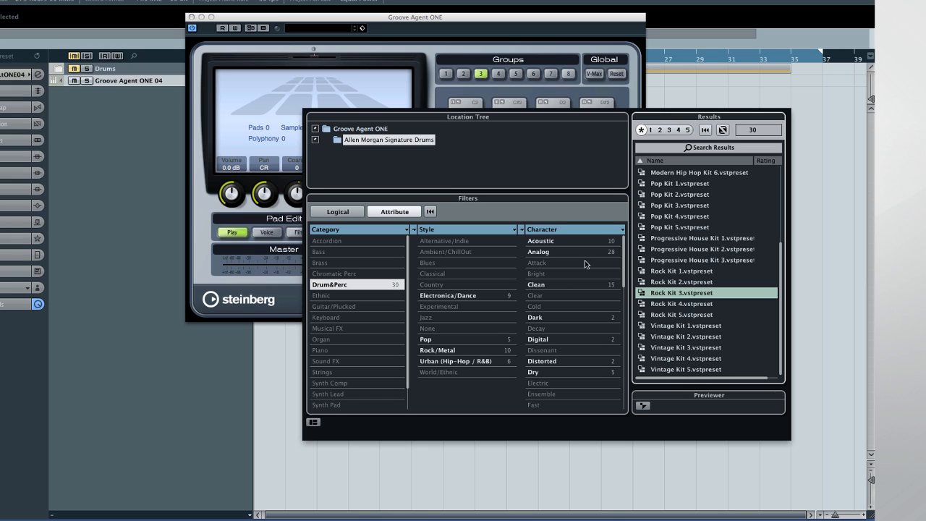
click(699, 173)
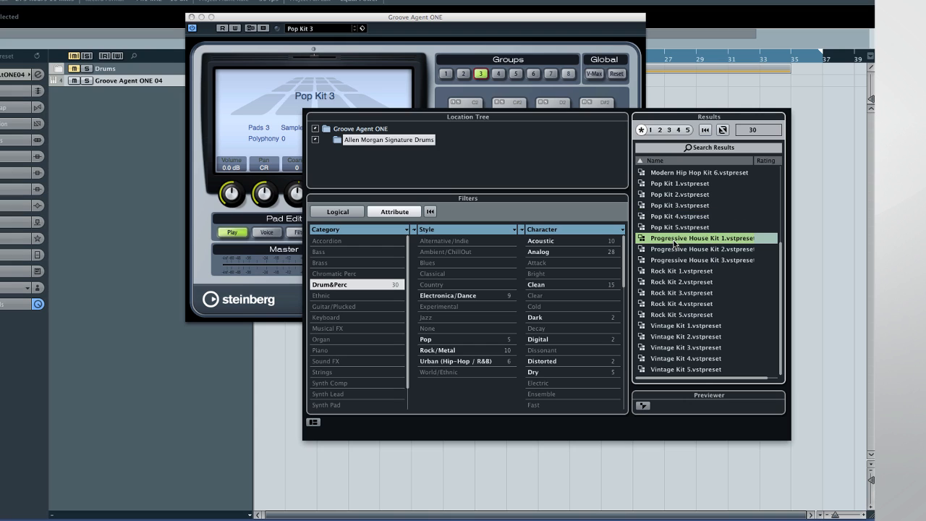
Load Progressive House Kit 1 into Groove Agent ONE, then dismiss the preset menu.
double_click(702, 237)
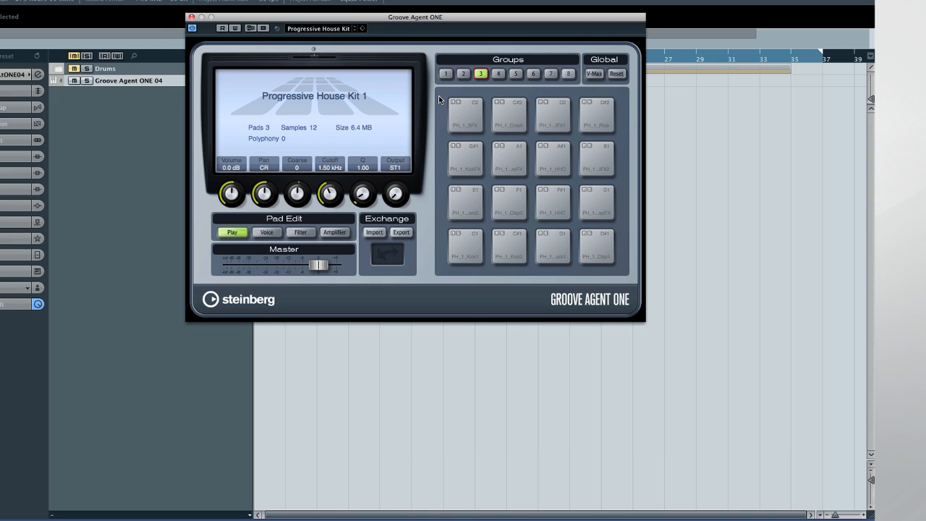
click(362, 29)
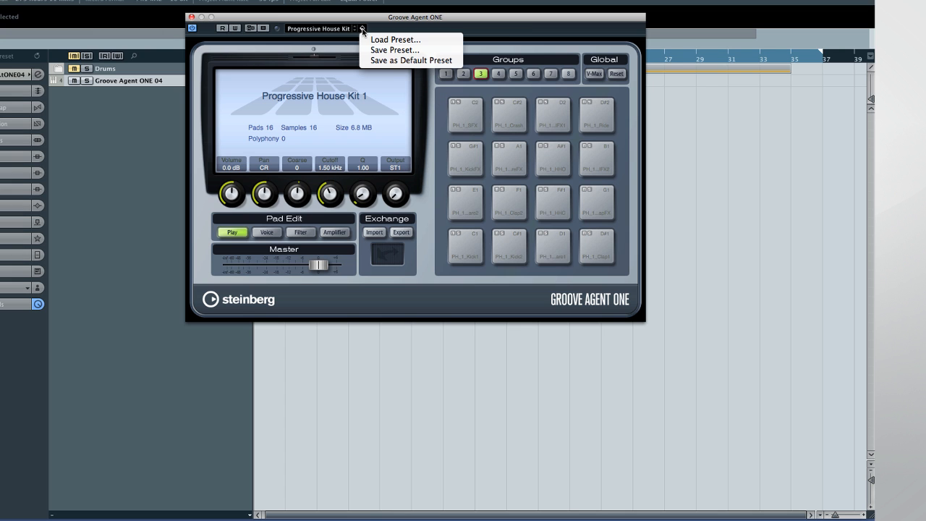
click(395, 39)
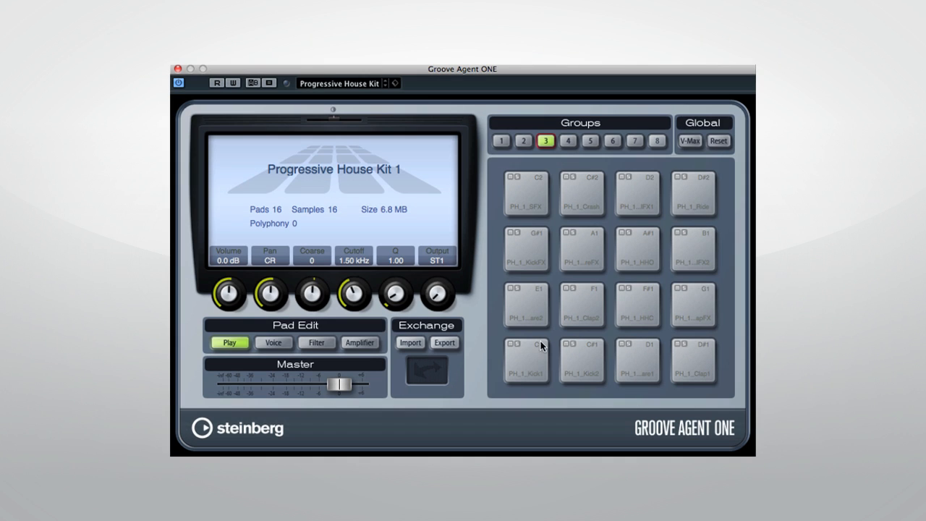
mouse_move(530, 368)
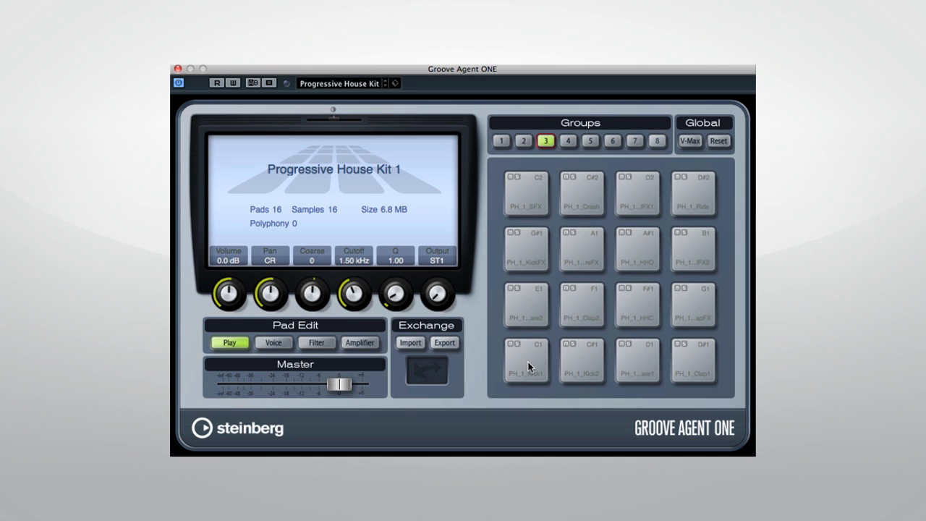
Audition the four bottom-row pads of Progressive House Kit 1.
click(527, 362)
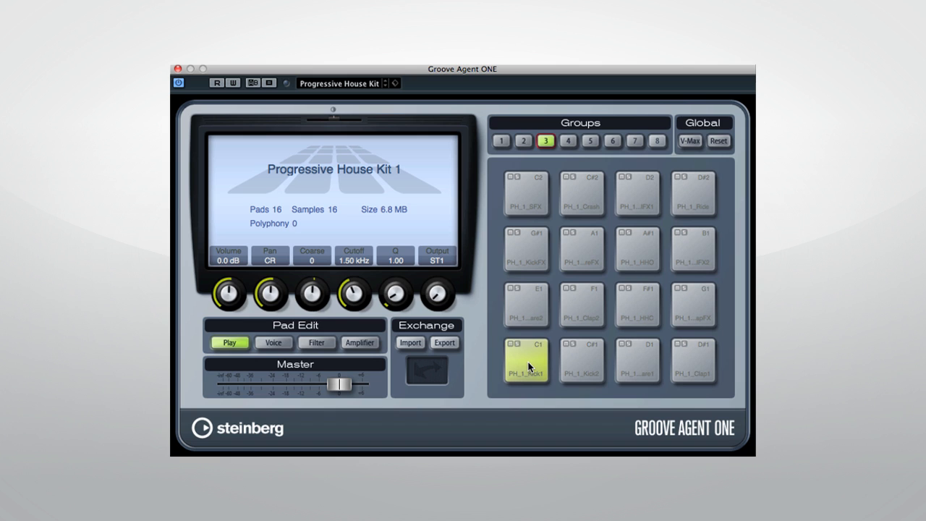
click(582, 359)
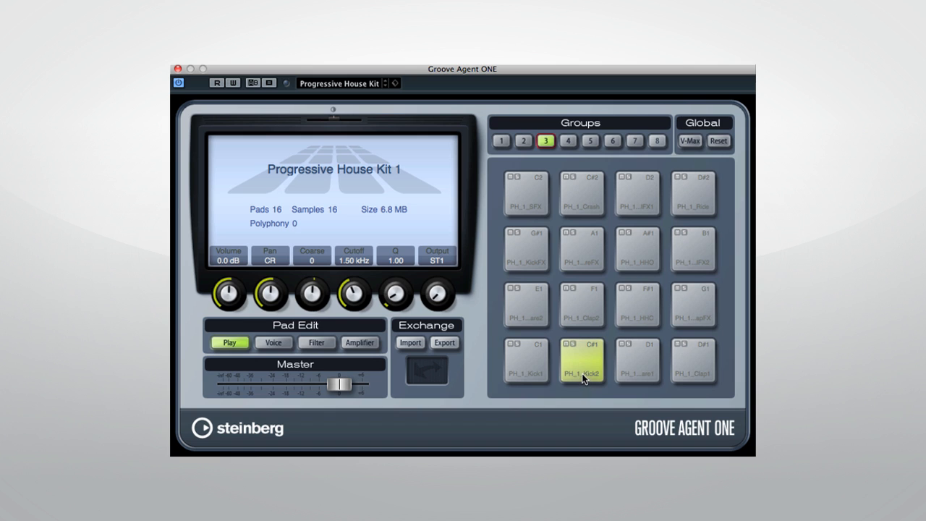
click(582, 362)
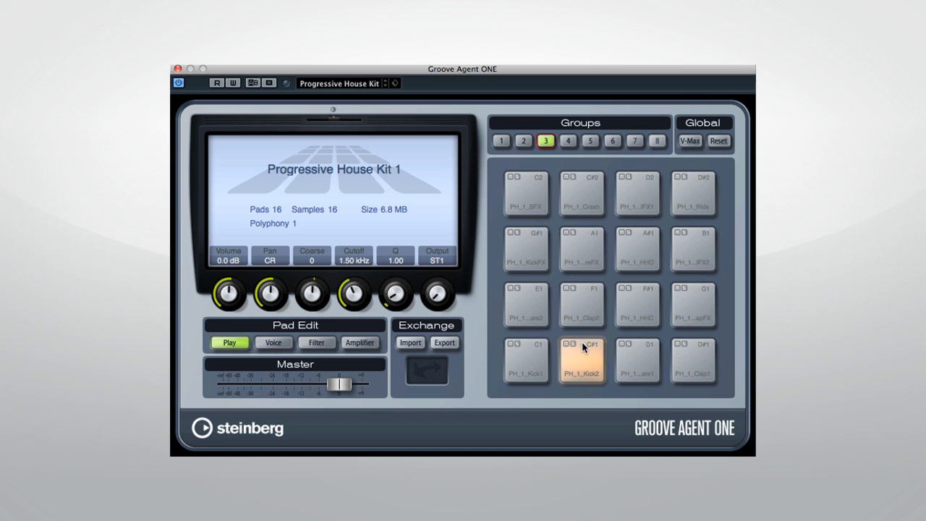
click(637, 359)
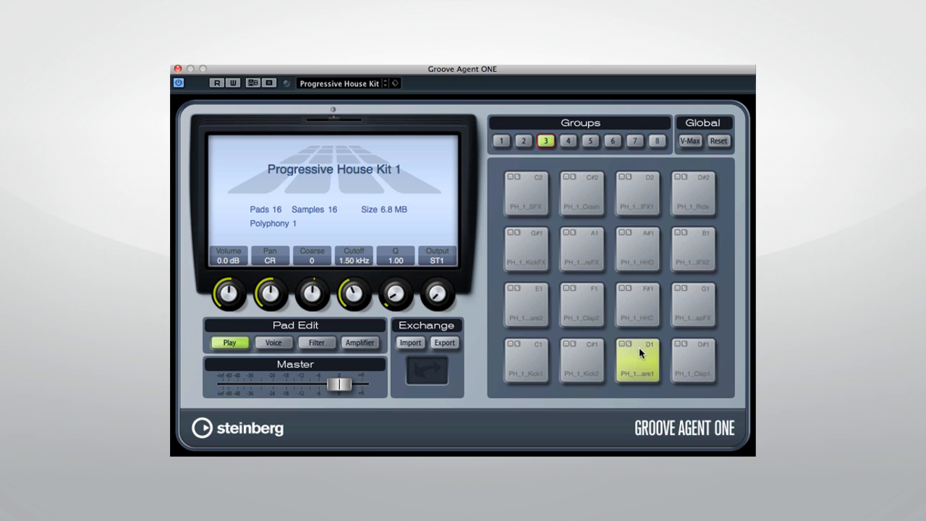
click(692, 358)
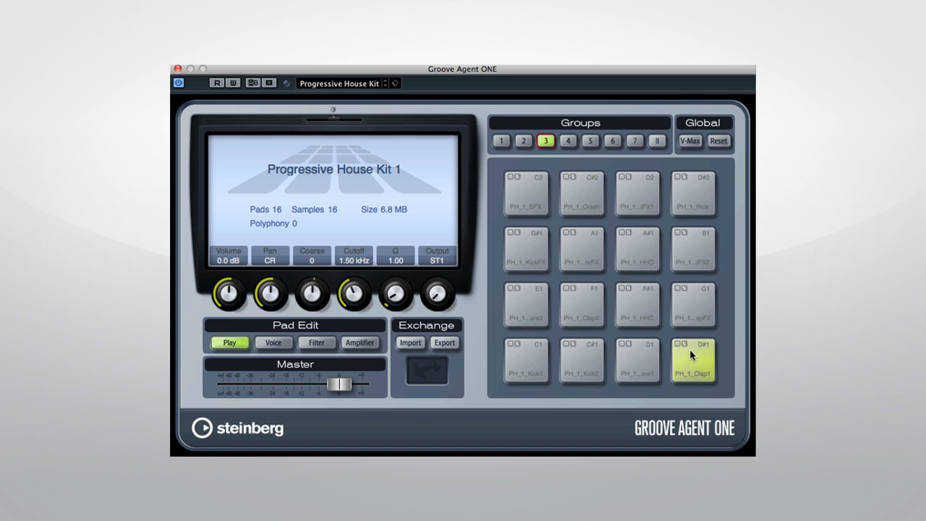
mouse_move(585, 382)
text(m)
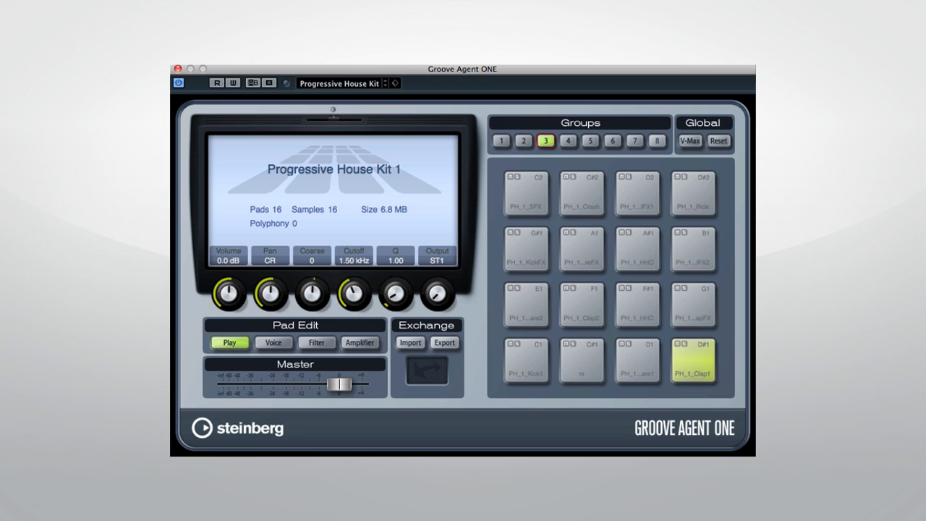
right_click(582, 359)
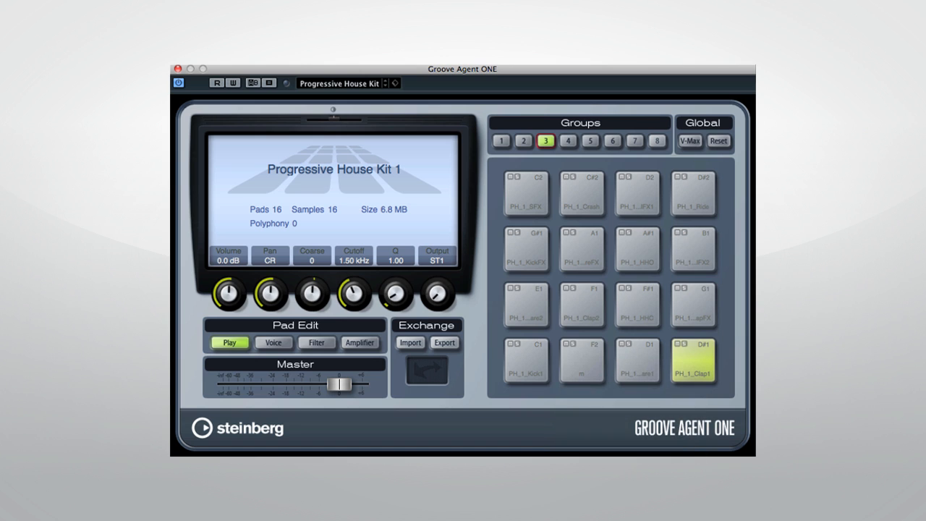
mouse_move(567, 354)
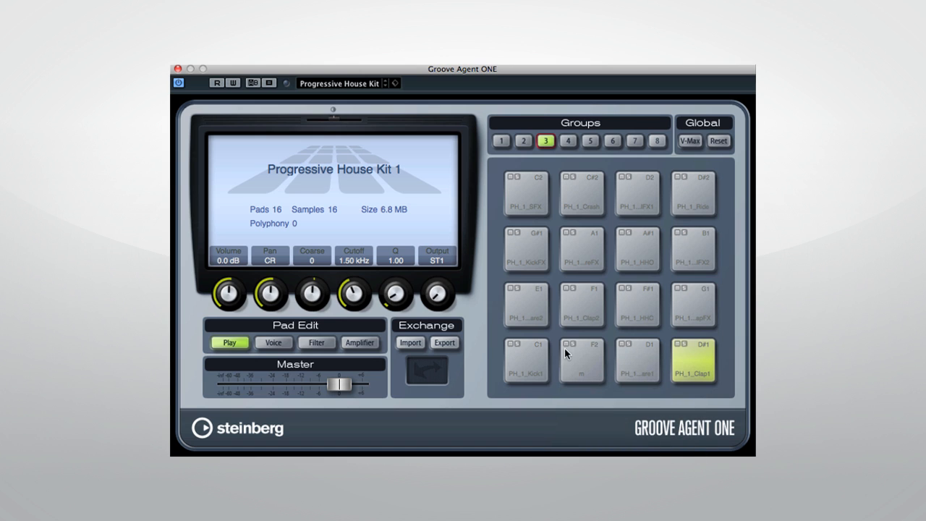
click(582, 359)
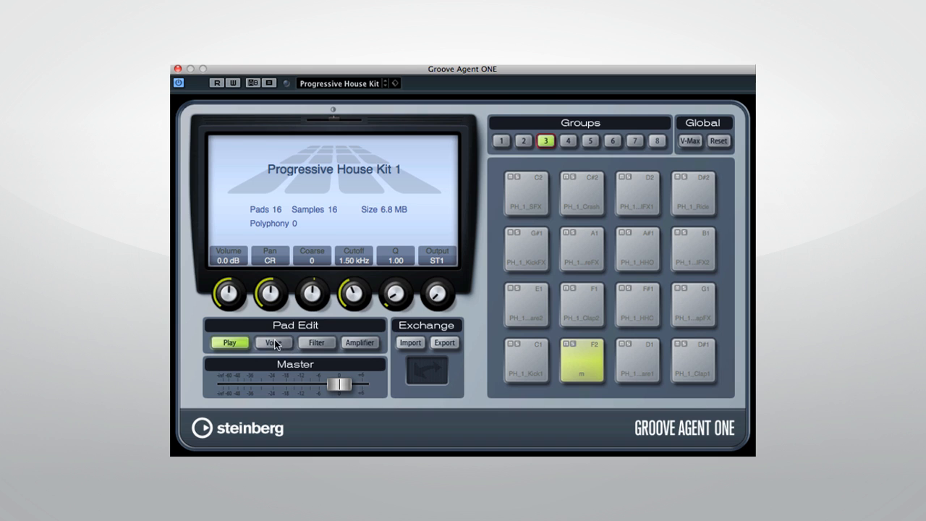
Review Filter and Voice pages for the kick and open hi-hat pads, adjusting Mute Gr.
click(315, 341)
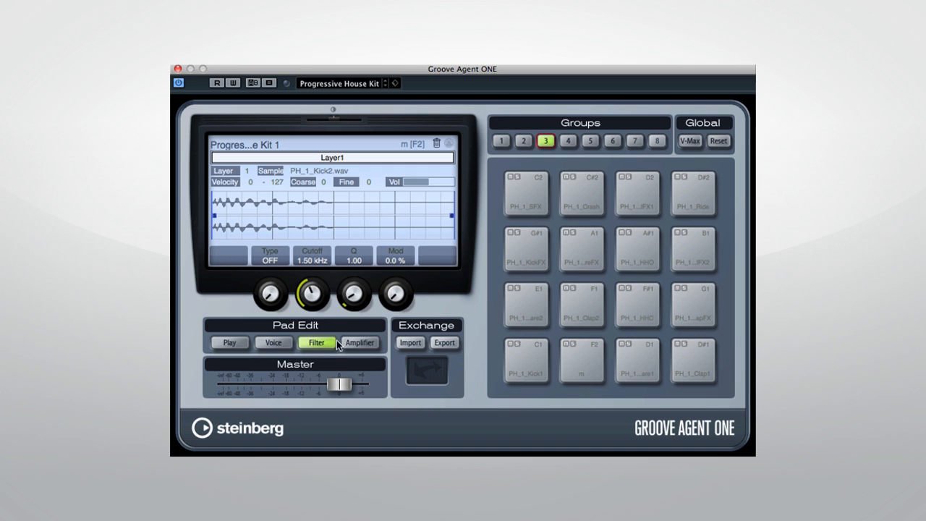
click(274, 341)
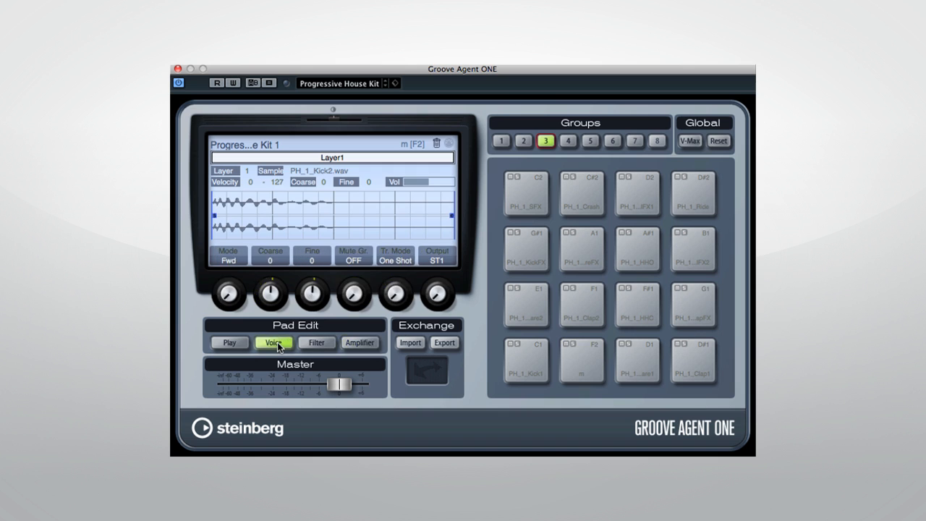
mouse_move(320, 304)
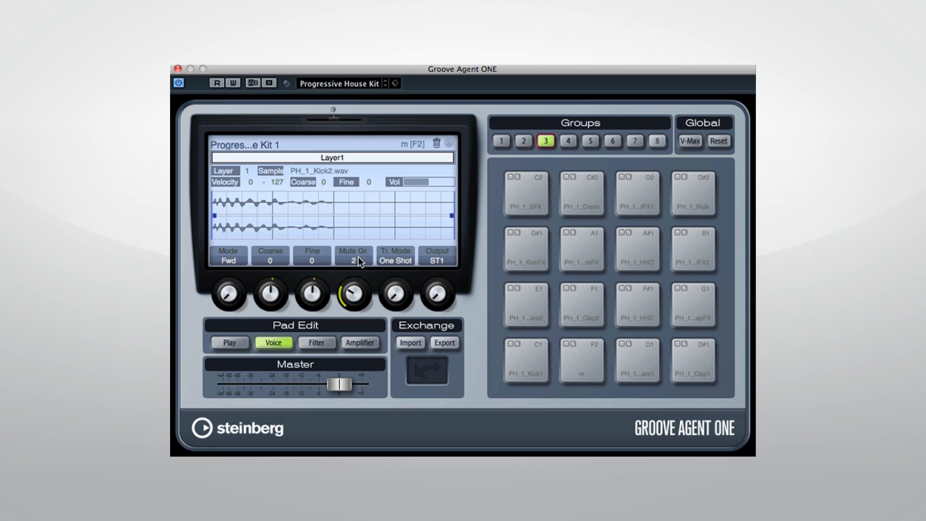
click(527, 361)
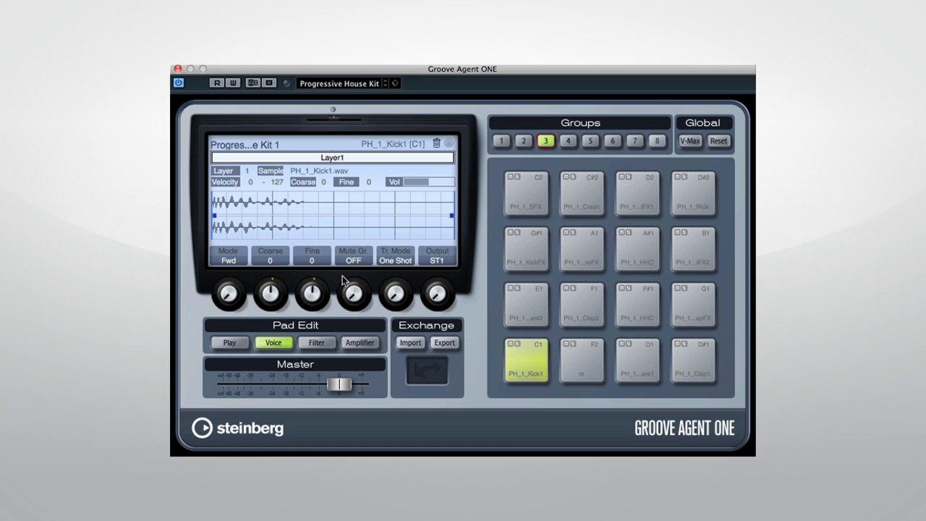
drag(353, 292, 353, 286)
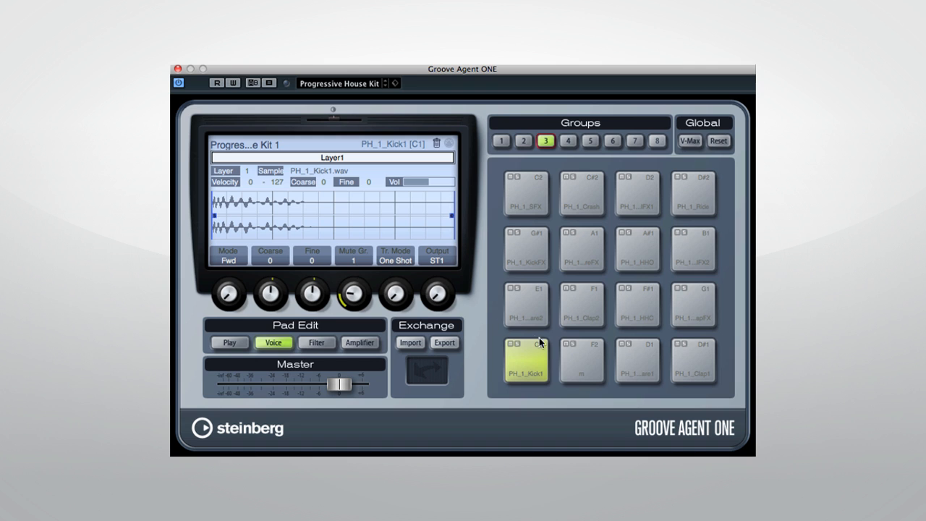
click(582, 359)
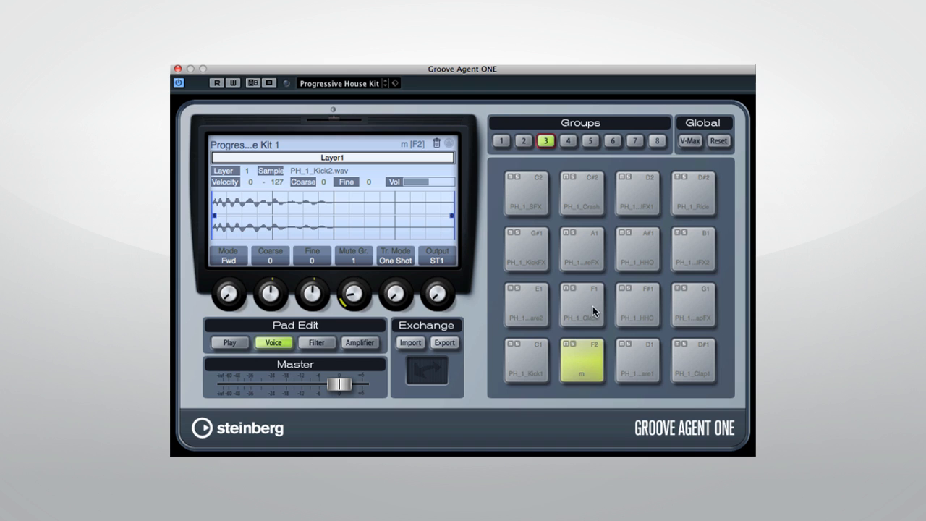
click(637, 249)
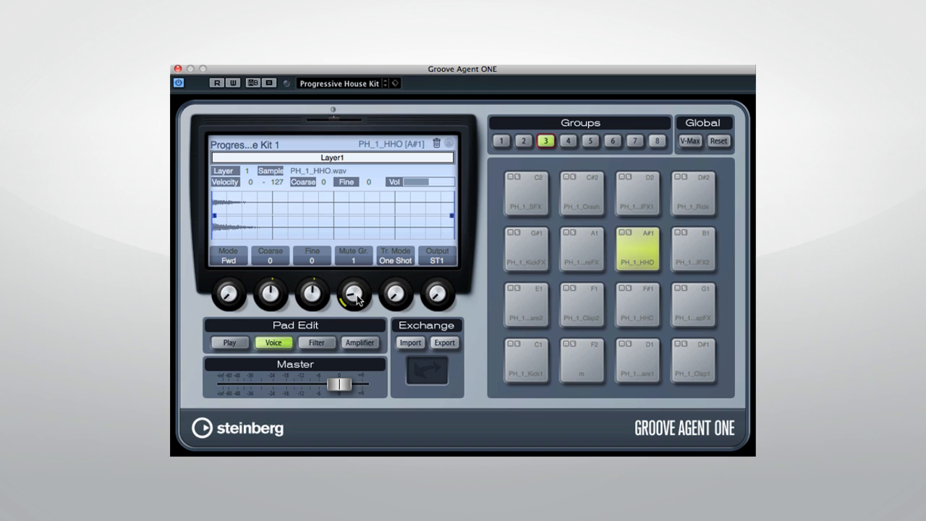
click(692, 249)
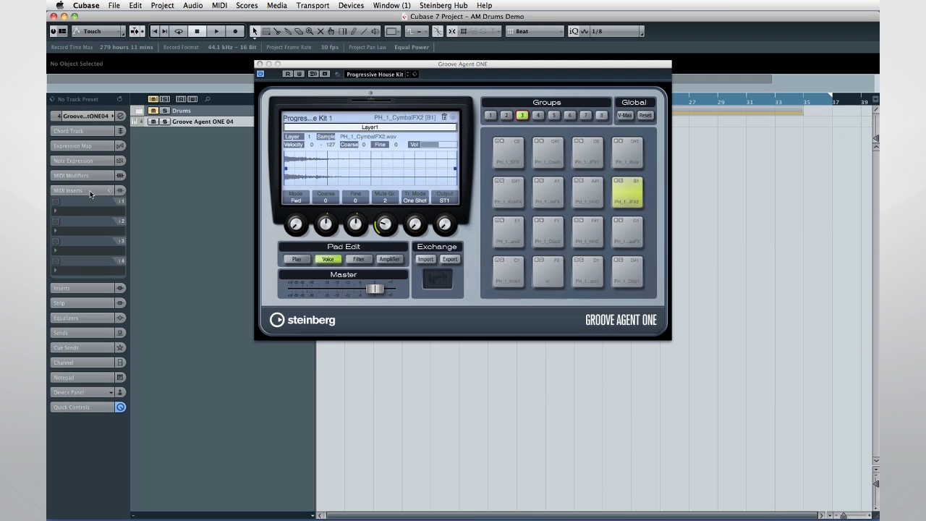
Shrink the Groove Agent ONE editor to reveal the project tracks behind it.
click(84, 191)
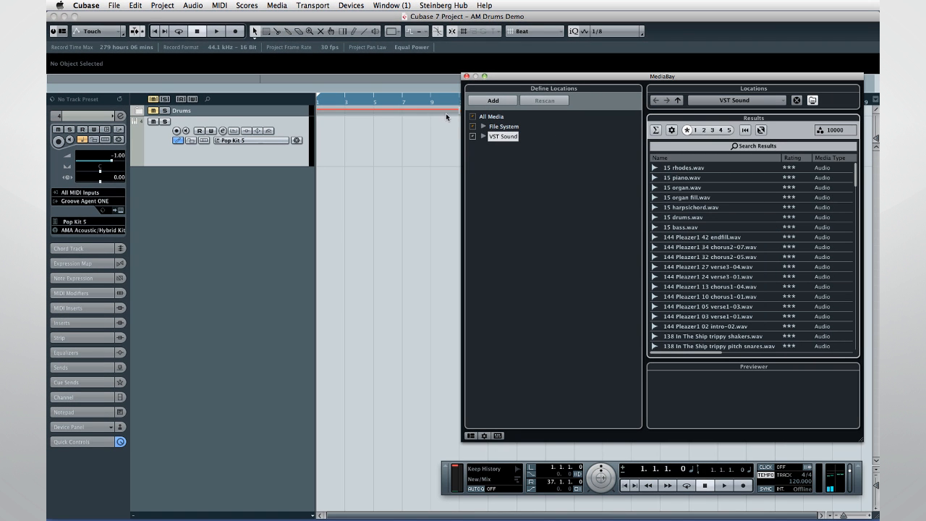
Expand MediaBay's VST Sound down to the Allen Morgan Signature Drums MIDI Loops folder.
click(484, 136)
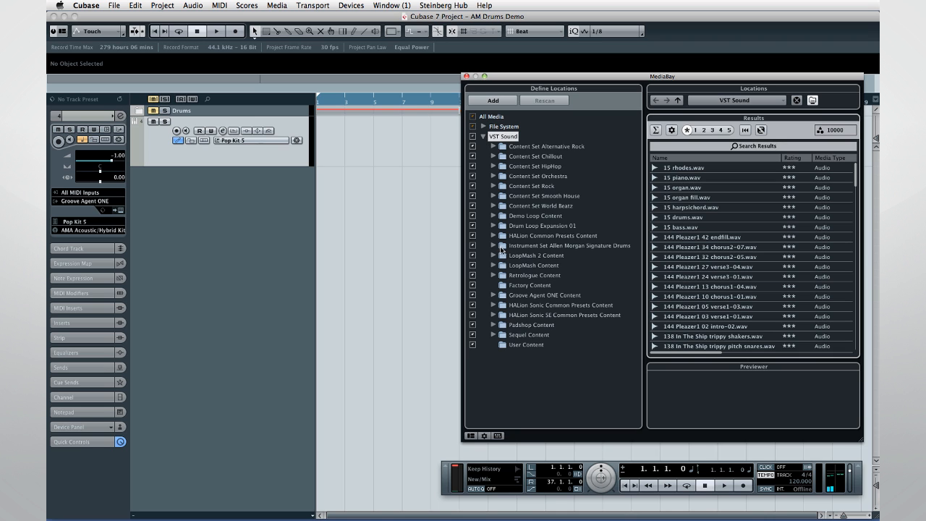
mouse_move(498, 250)
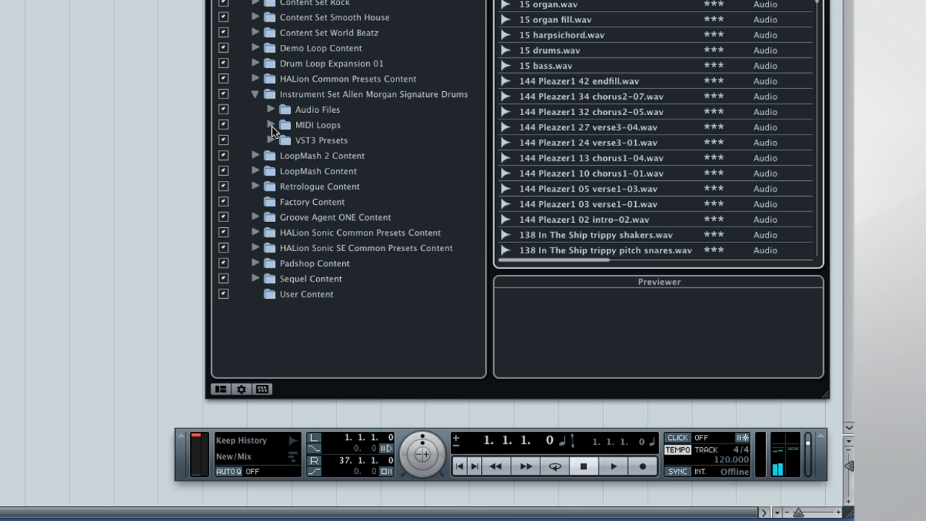
click(271, 124)
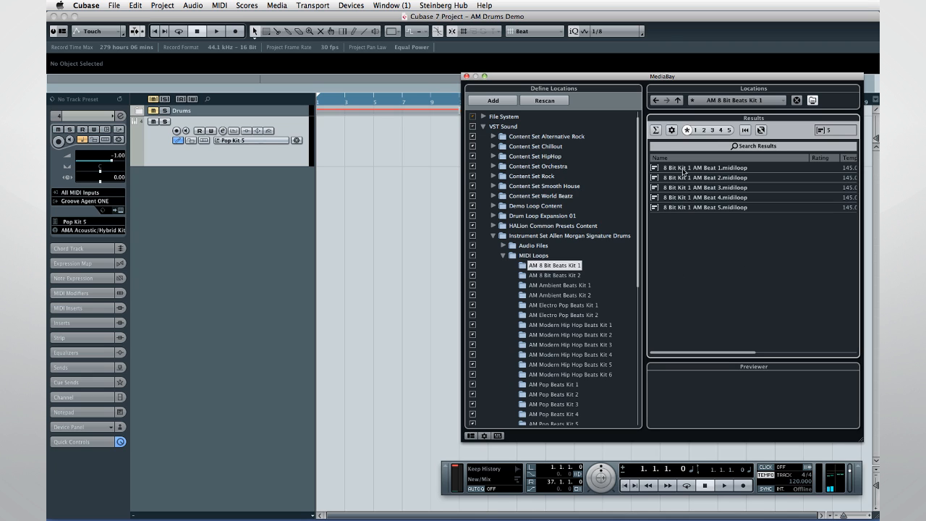
Preview an 8 Bit beat loop and a Modern Hip Hop beat loop in MediaBay.
click(707, 168)
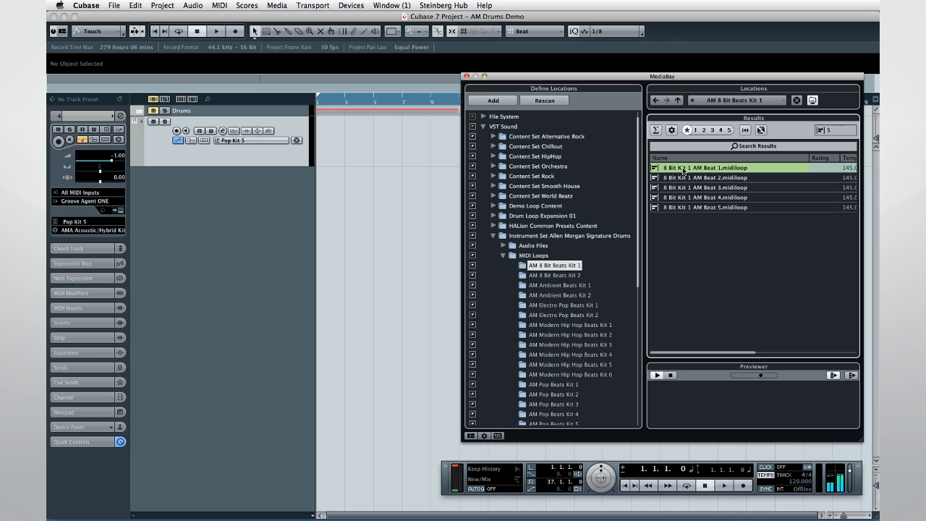
mouse_move(682, 203)
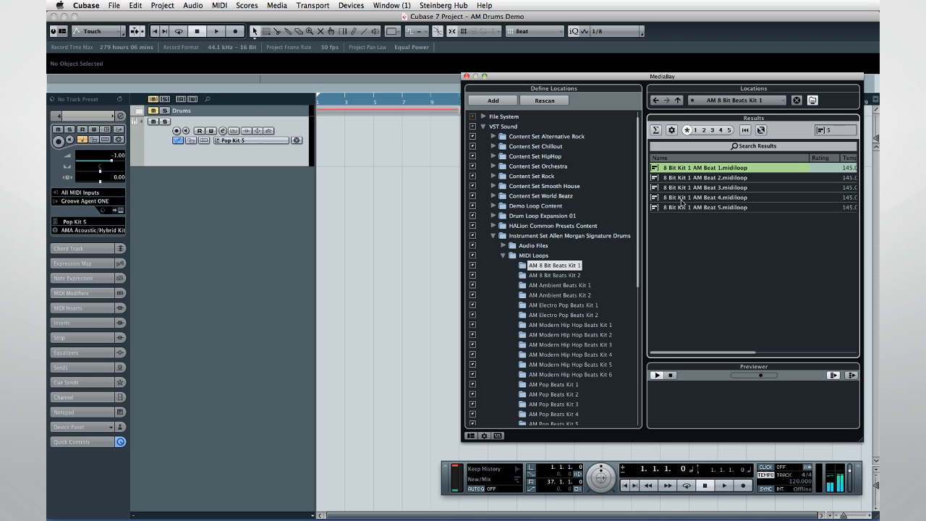
click(657, 375)
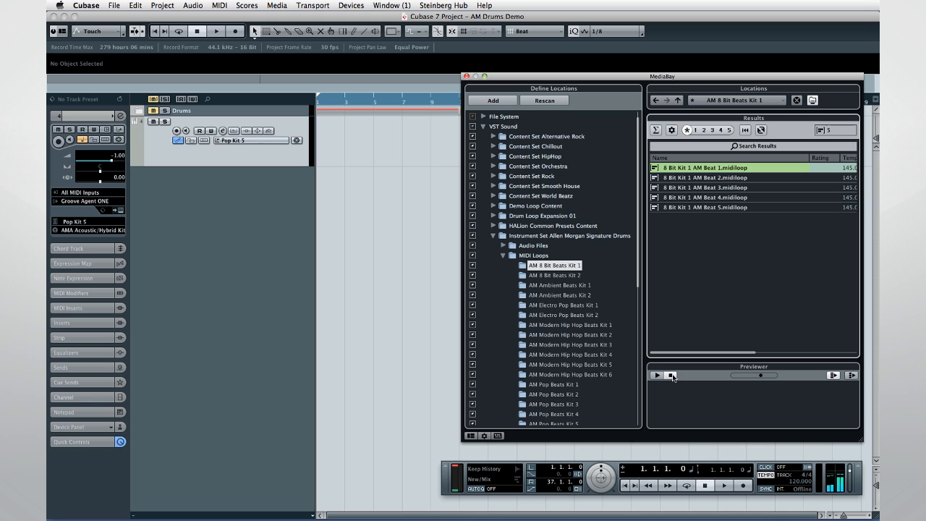
click(571, 324)
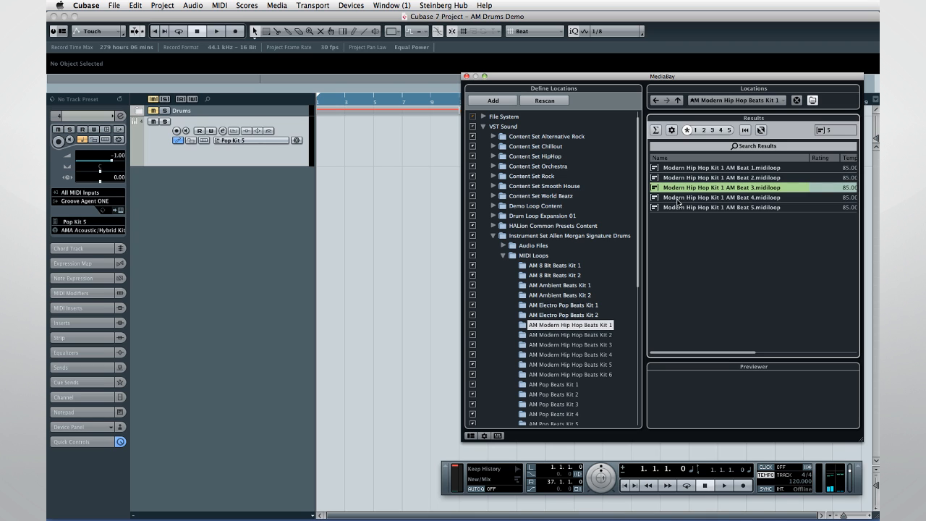
double_click(721, 188)
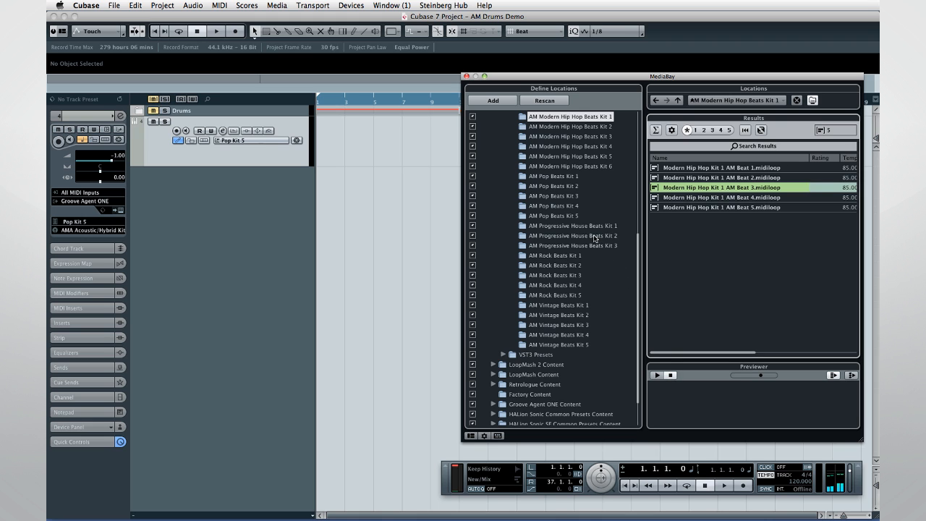
Select Progressive House Kit 2 AM Beat 2 from the Progressive House Beats Kit 2 loops and preview it.
click(571, 235)
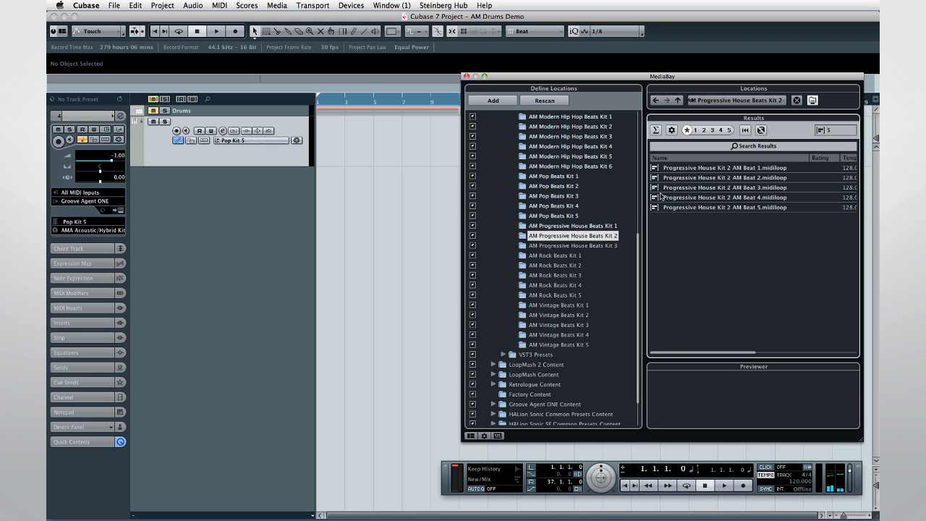
click(723, 176)
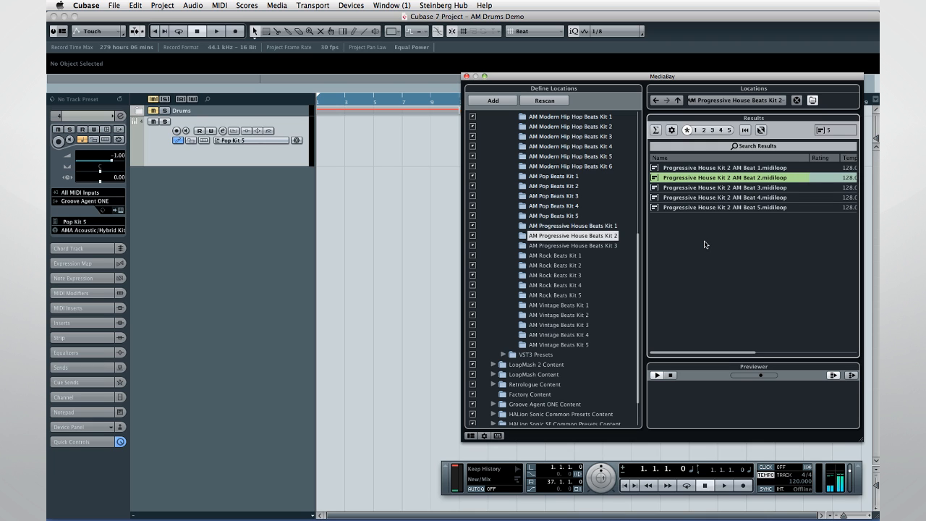
click(658, 375)
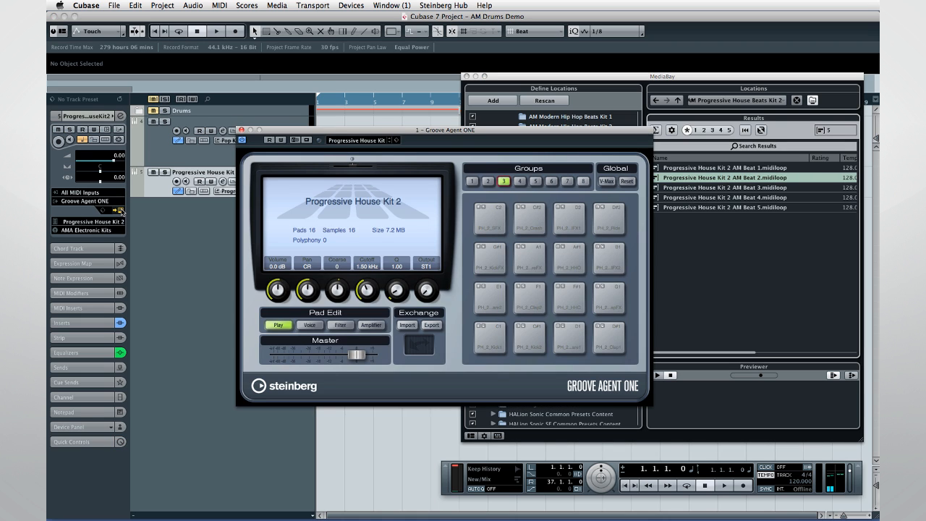
mouse_move(315, 181)
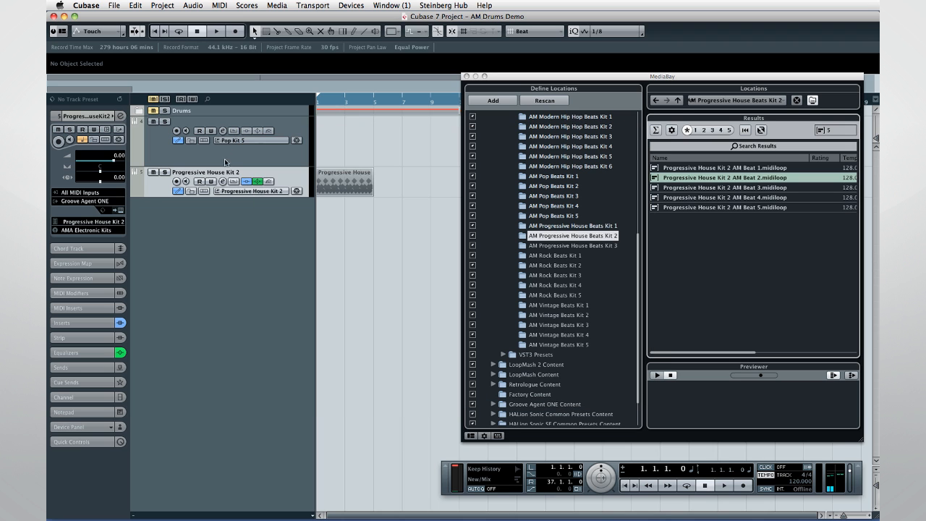
Show the new Progressive House Kit 2 track's channel settings with its inserts and EQ.
click(223, 183)
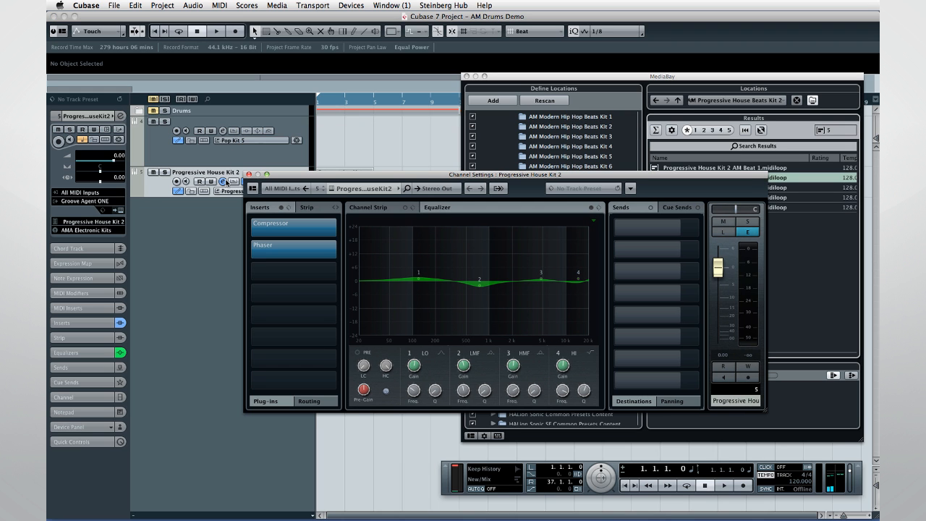
Close Channel Settings and pick Progressive House Kit 2 AM Beat 4 in MediaBay.
click(293, 226)
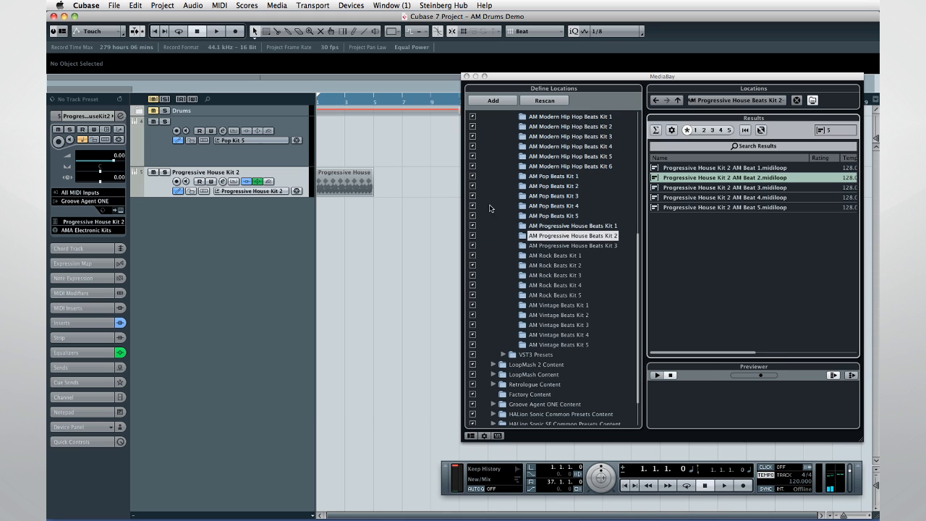
click(724, 196)
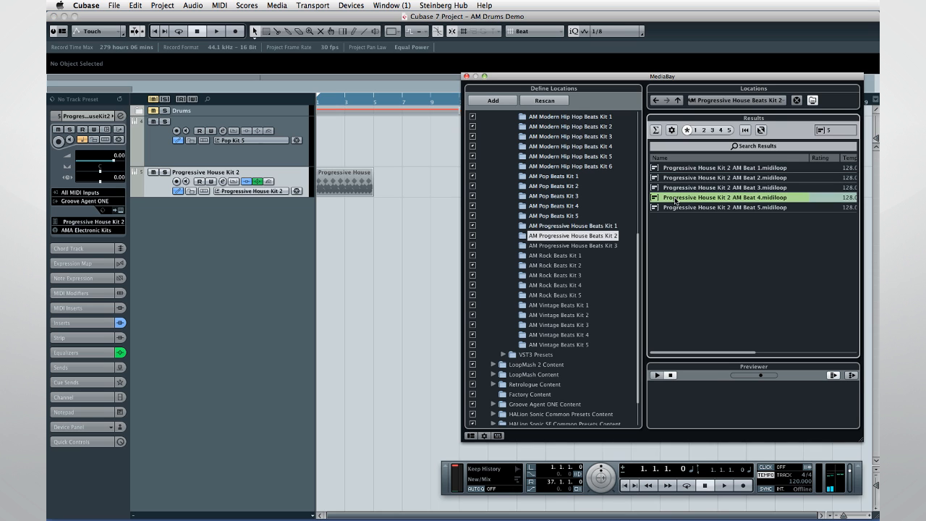